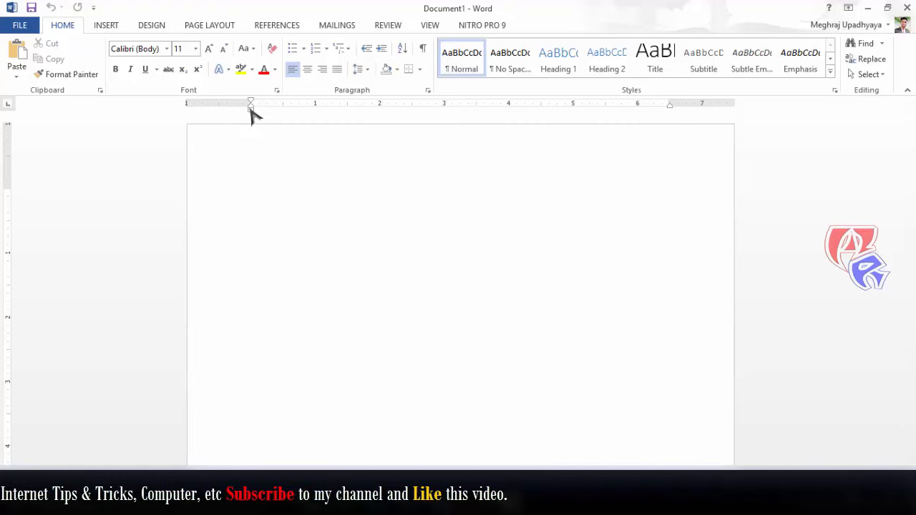
mouse_move(251, 103)
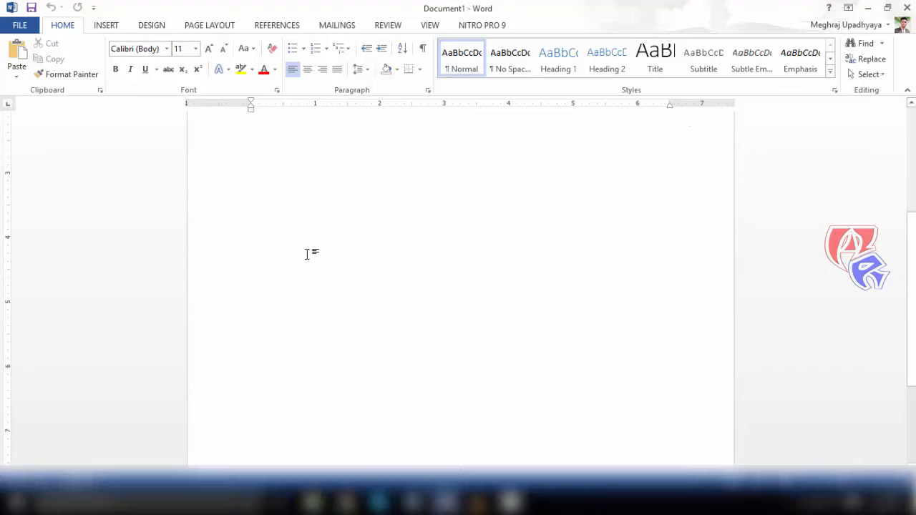
- Type 'Portrait' on the first page
type("Portrait")
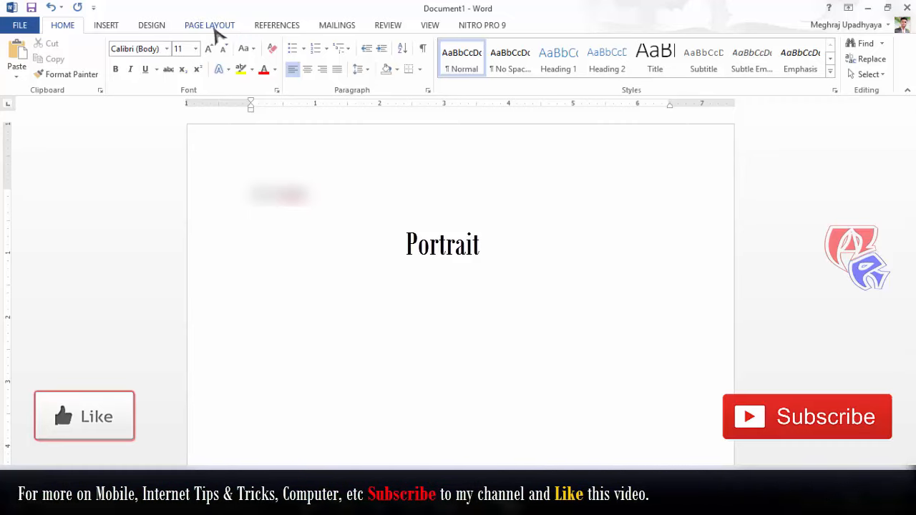
- Insert a Next Page section break from the Page Layout Breaks menu
left_click(210, 25)
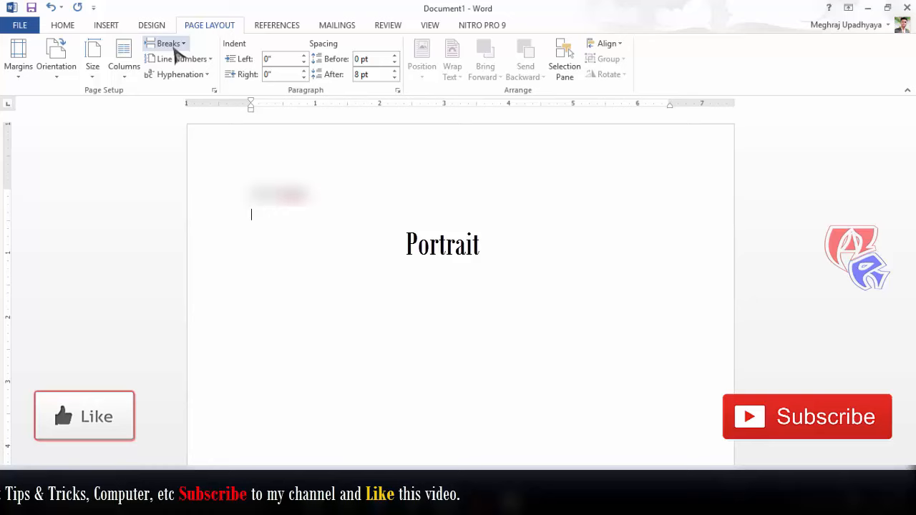
left_click(166, 44)
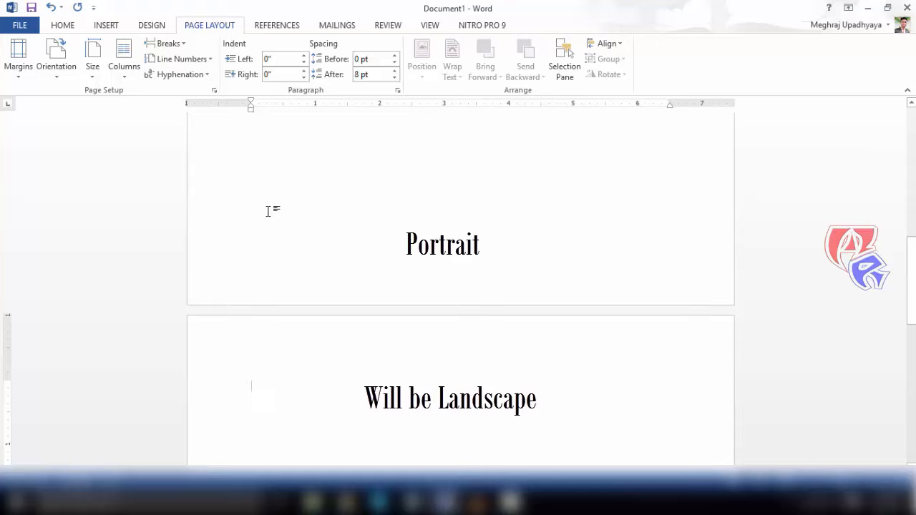
mouse_move(56, 57)
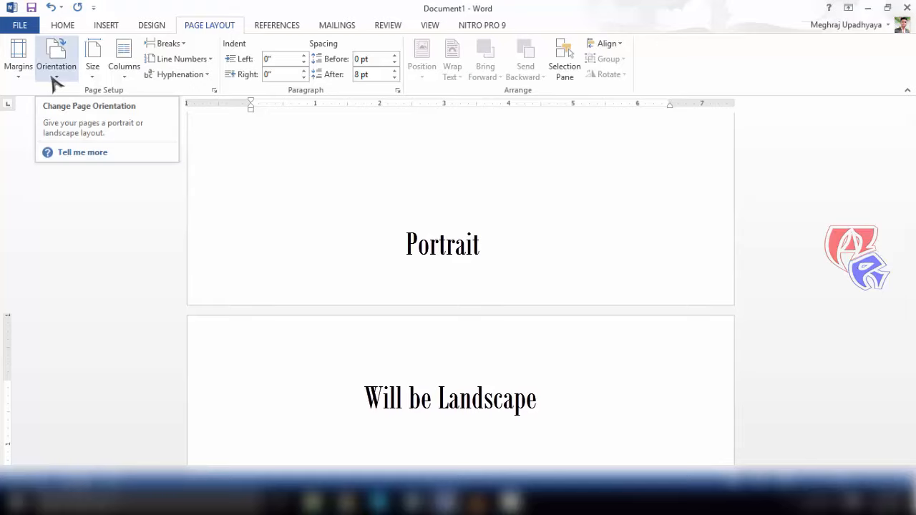
- Set the second section's orientation to Landscape
left_click(56, 59)
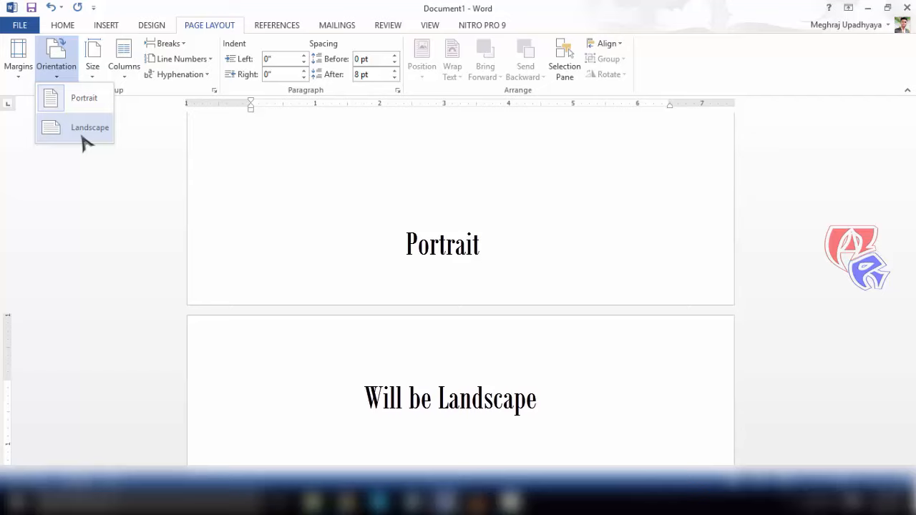
left_click(90, 128)
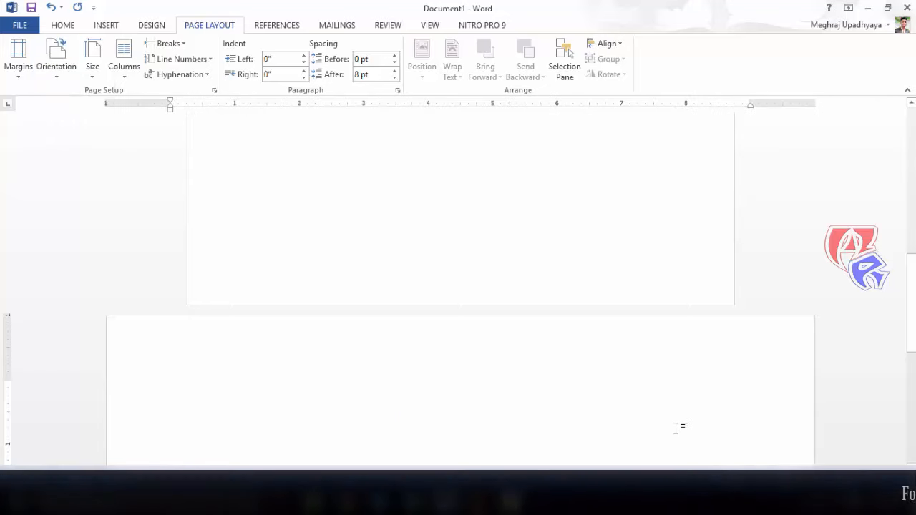